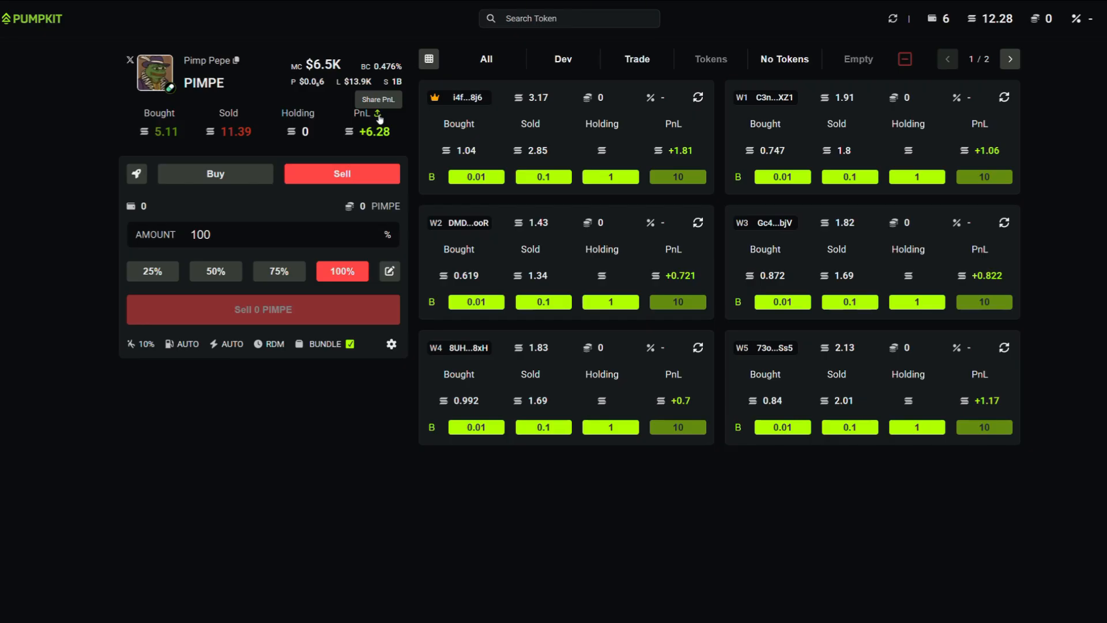
# Step: View the PIMPE PnL card (+6.28, 123%), then scroll through #meme coins posts on X
pyautogui.click(377, 99)
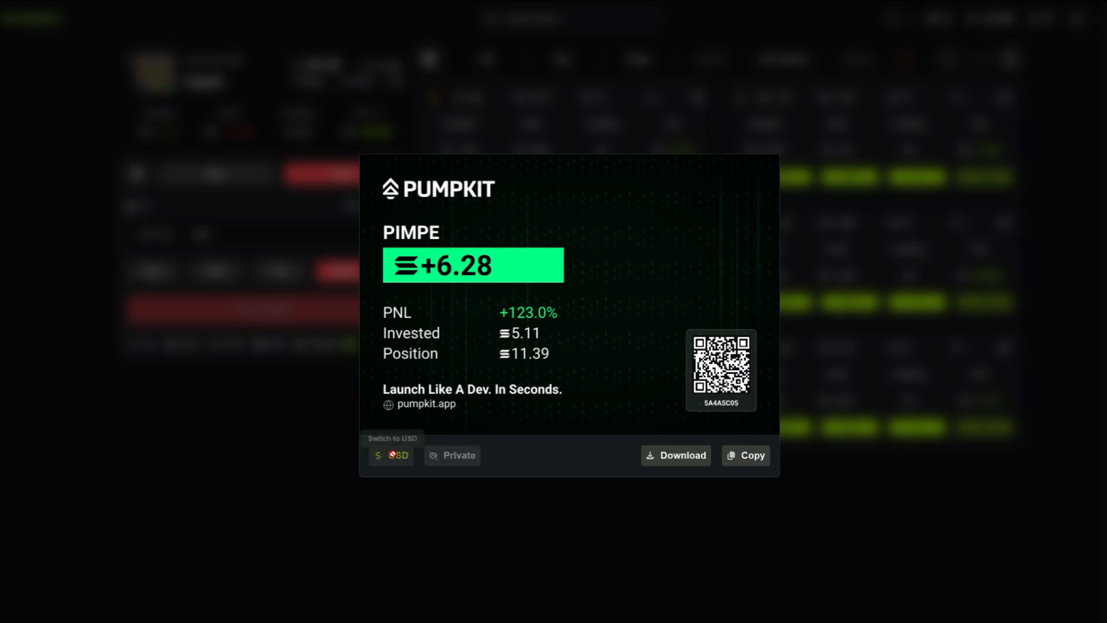
pyautogui.click(391, 455)
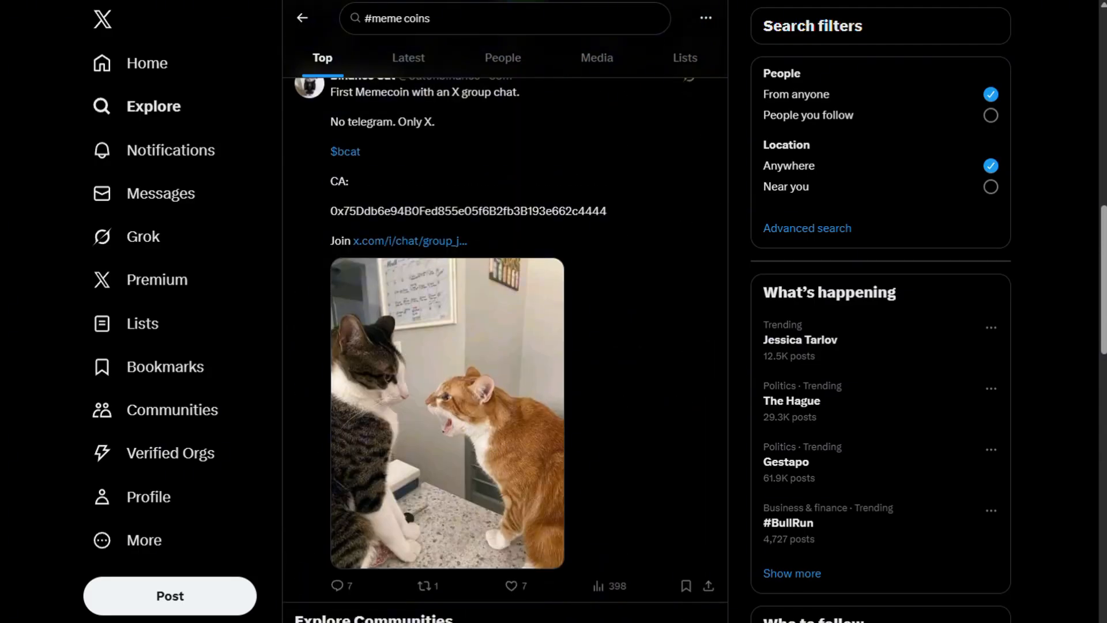
pyautogui.scroll(-3)
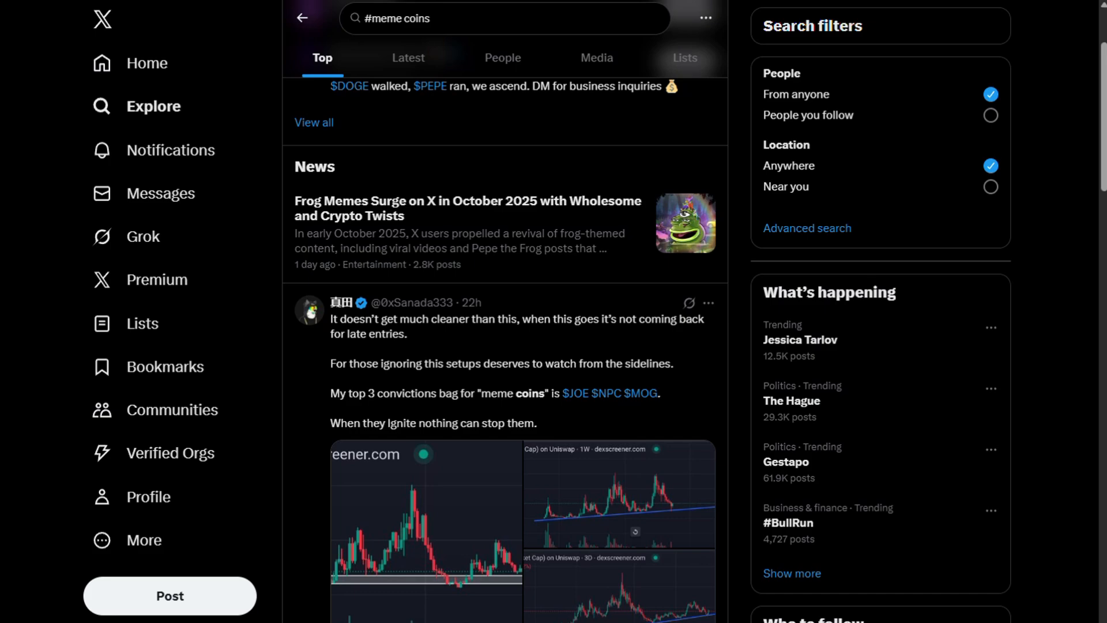
pyautogui.scroll(-3)
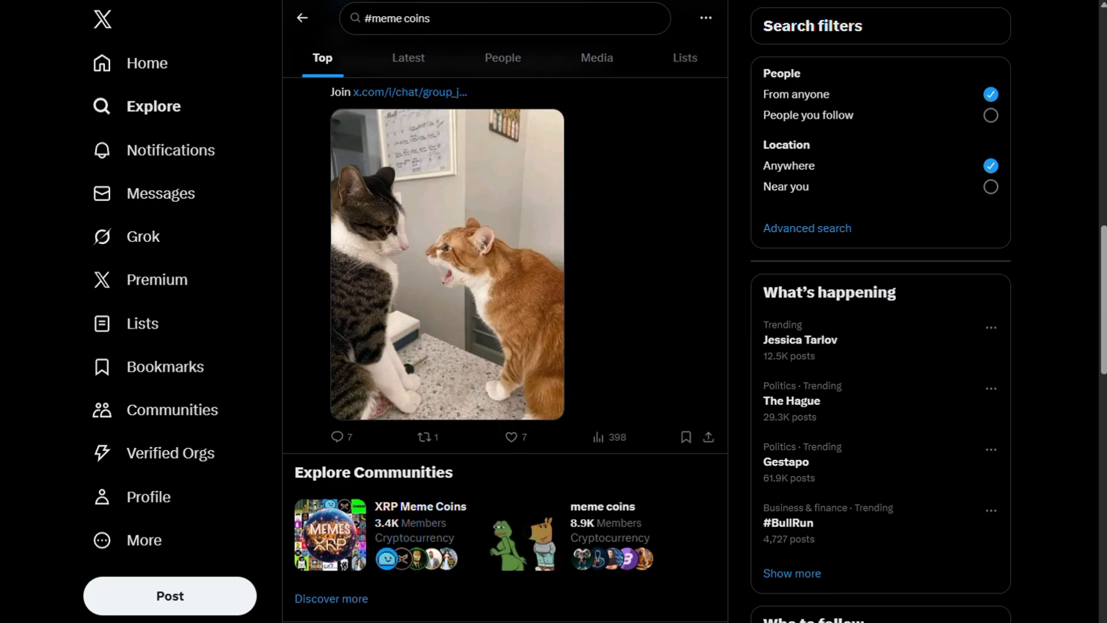
pyautogui.scroll(-3)
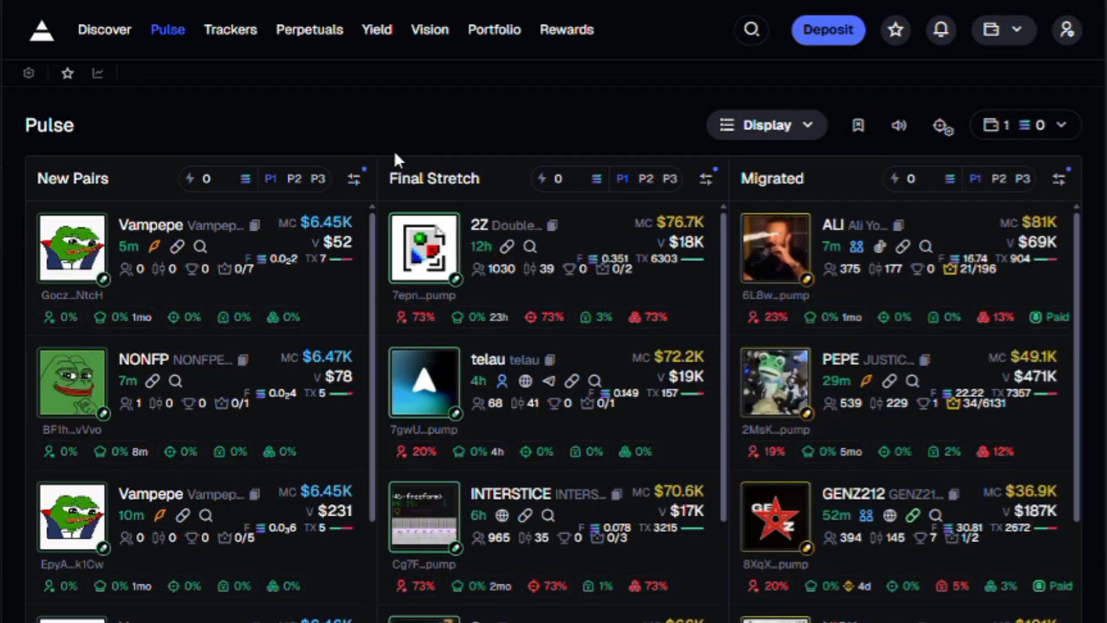
pyautogui.scroll(-3)
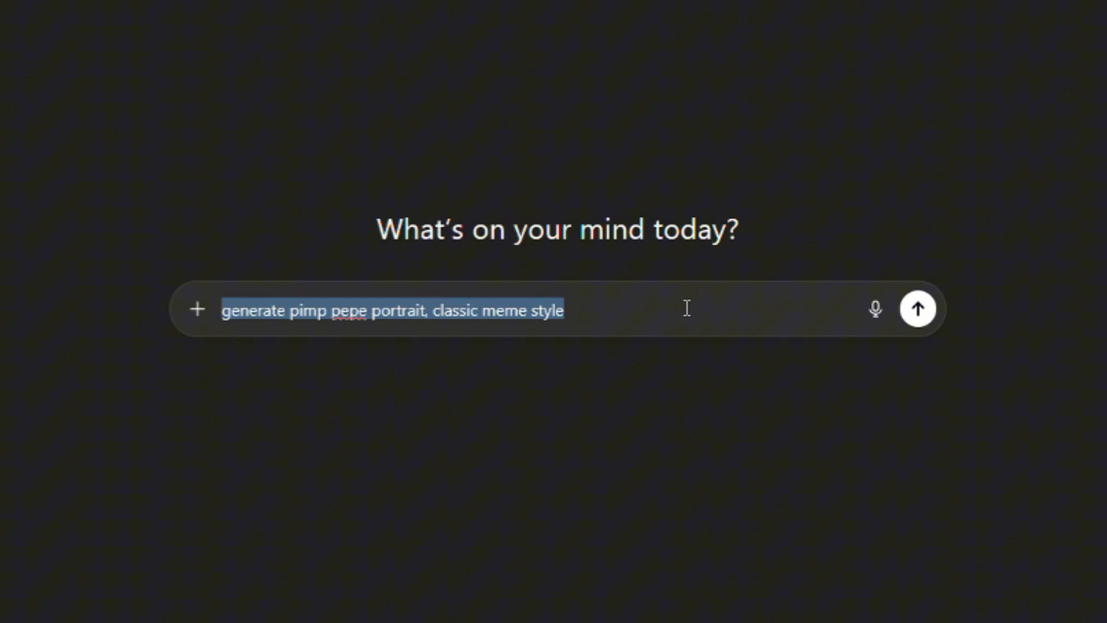
# Step: Send the prompt 'generate pimp pepe portrait, classic meme style' to ChatGPT
pyautogui.click(917, 309)
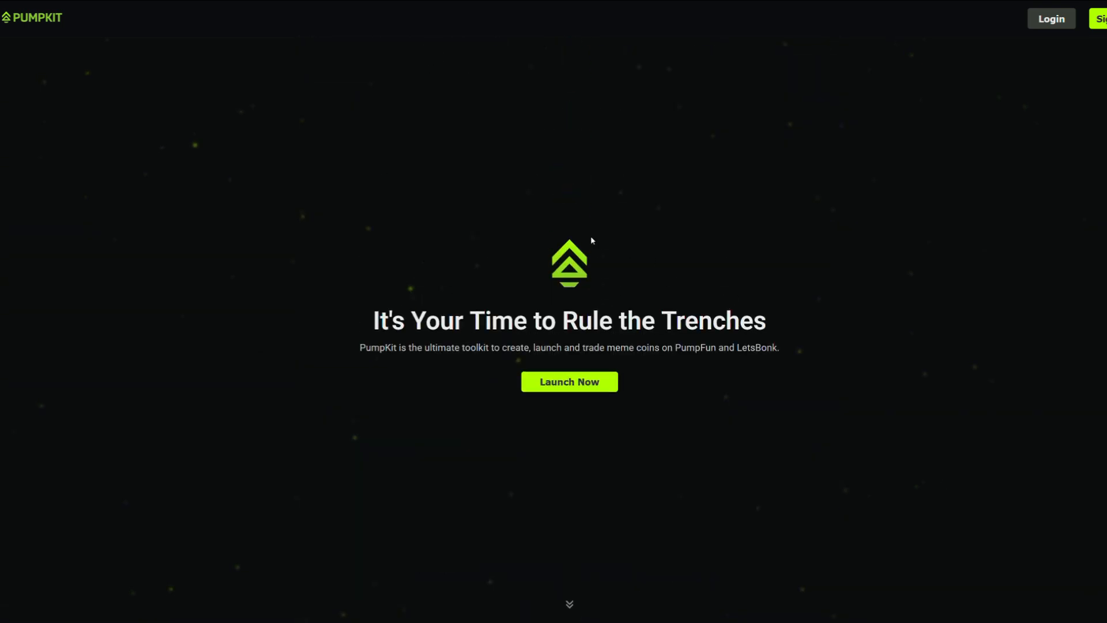
pyautogui.moveTo(556, 397)
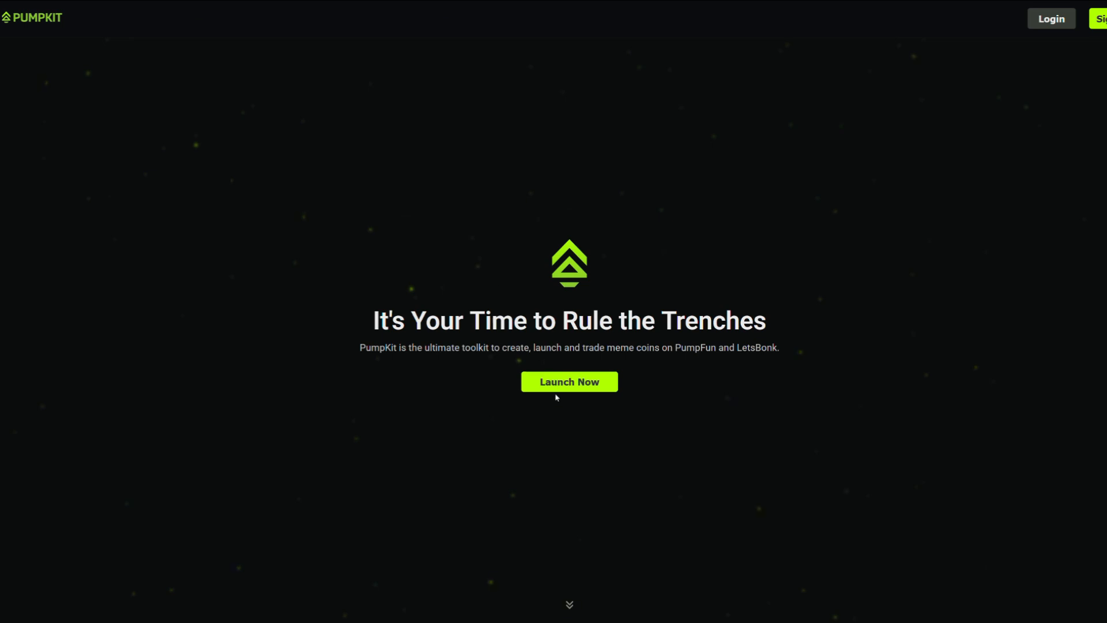
# Step: Log in via Launch Now to reach the Wallet Manager with a generated dev wallet
pyautogui.click(1050, 19)
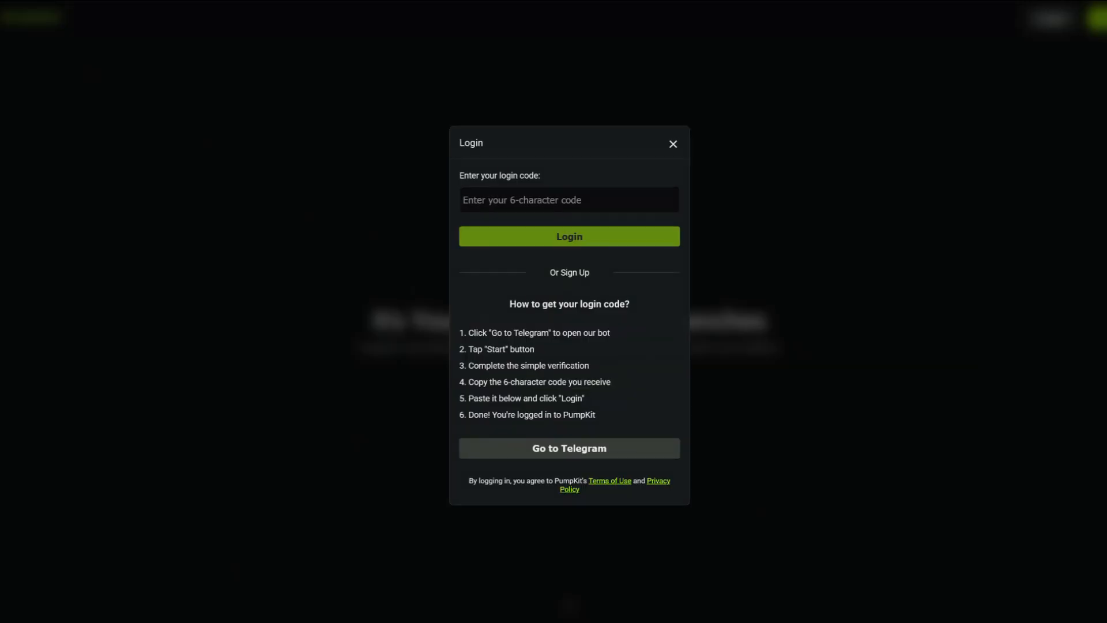
pyautogui.click(671, 144)
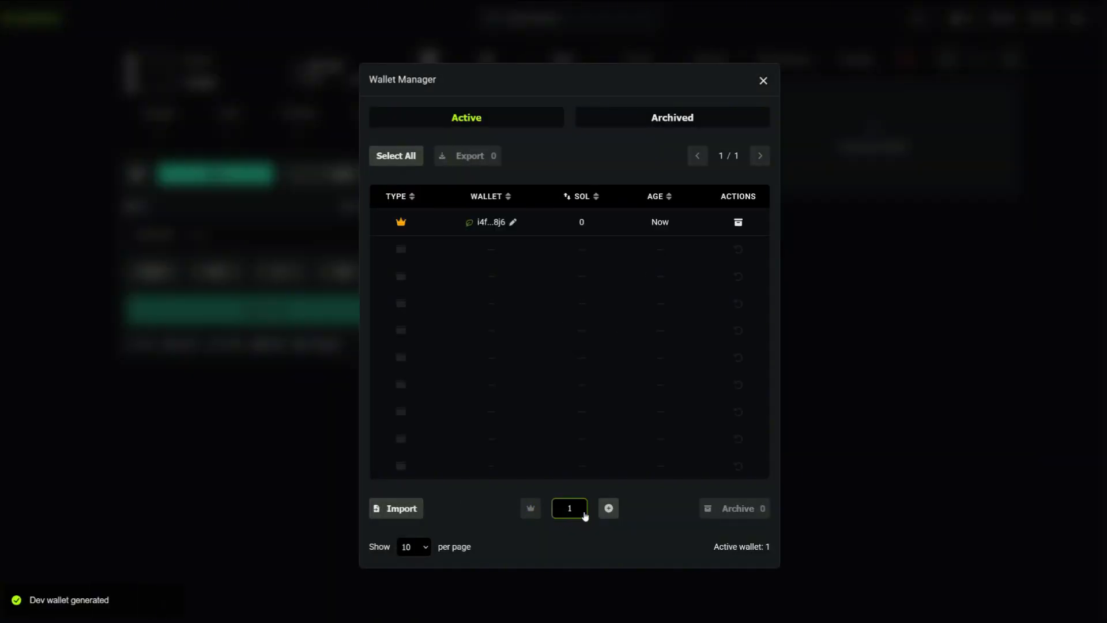
# Step: Generate 5 trade wallets for six active in total, and close the Wallet Manager
pyautogui.click(568, 507)
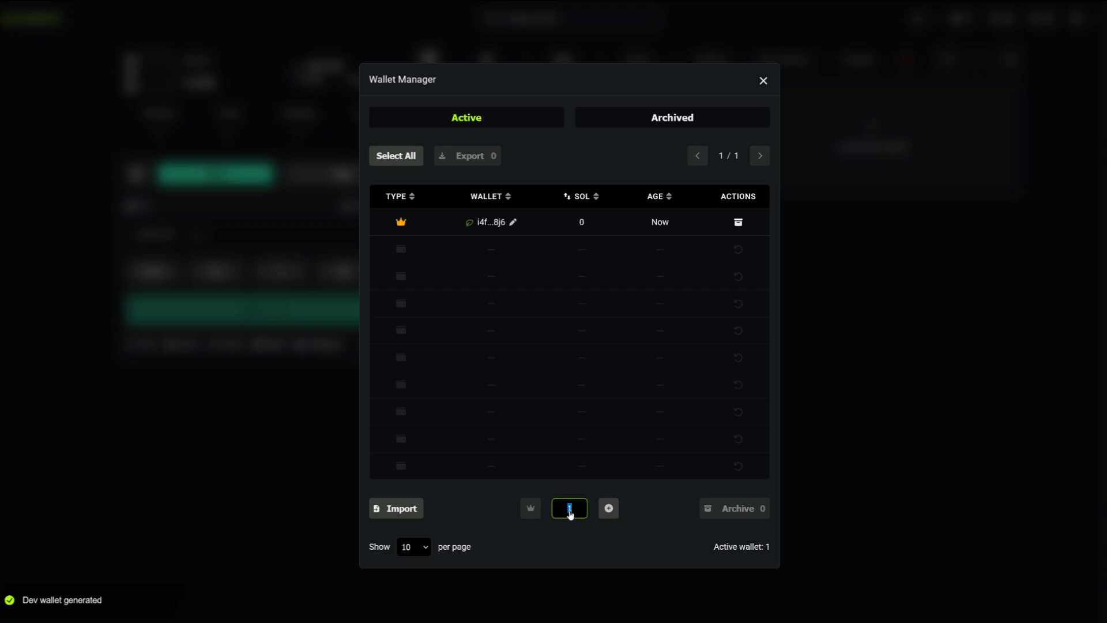
pyautogui.write('5')
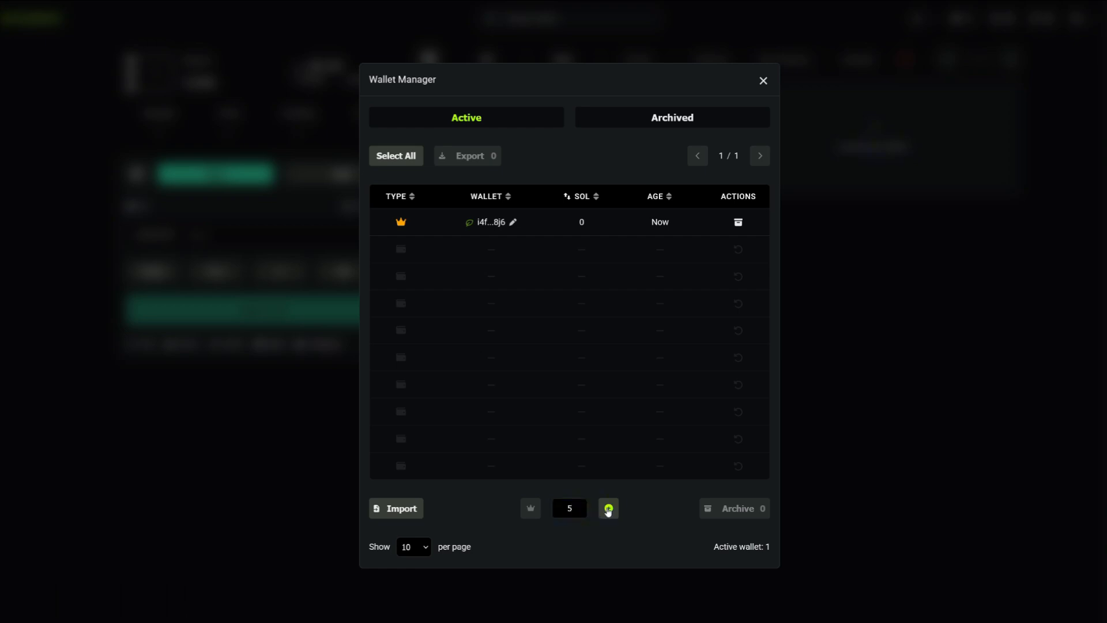
pyautogui.click(607, 512)
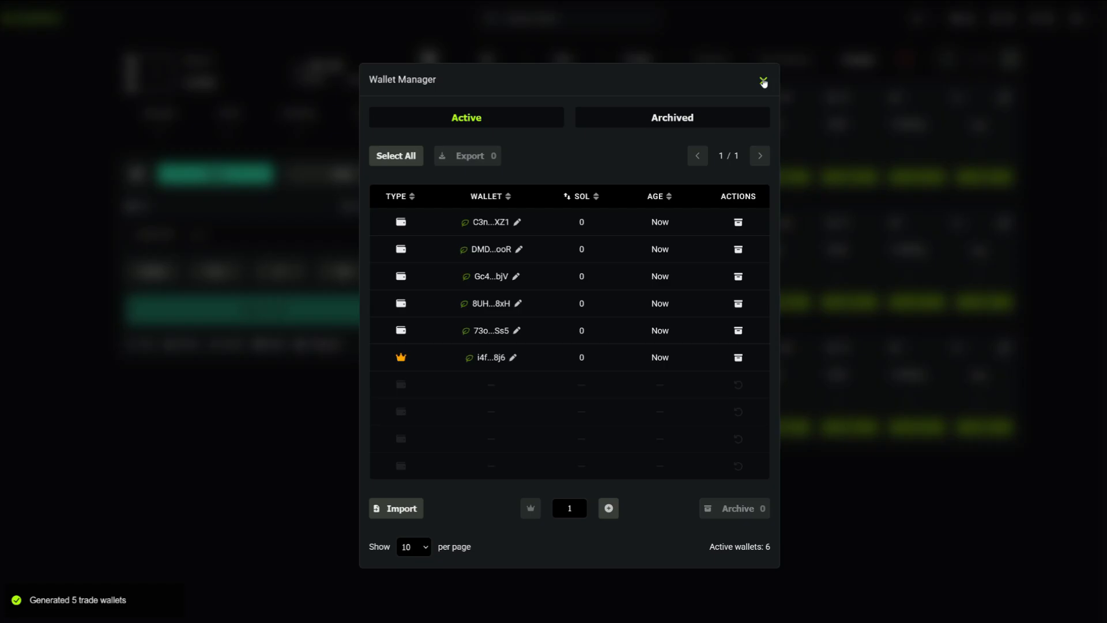
pyautogui.click(762, 81)
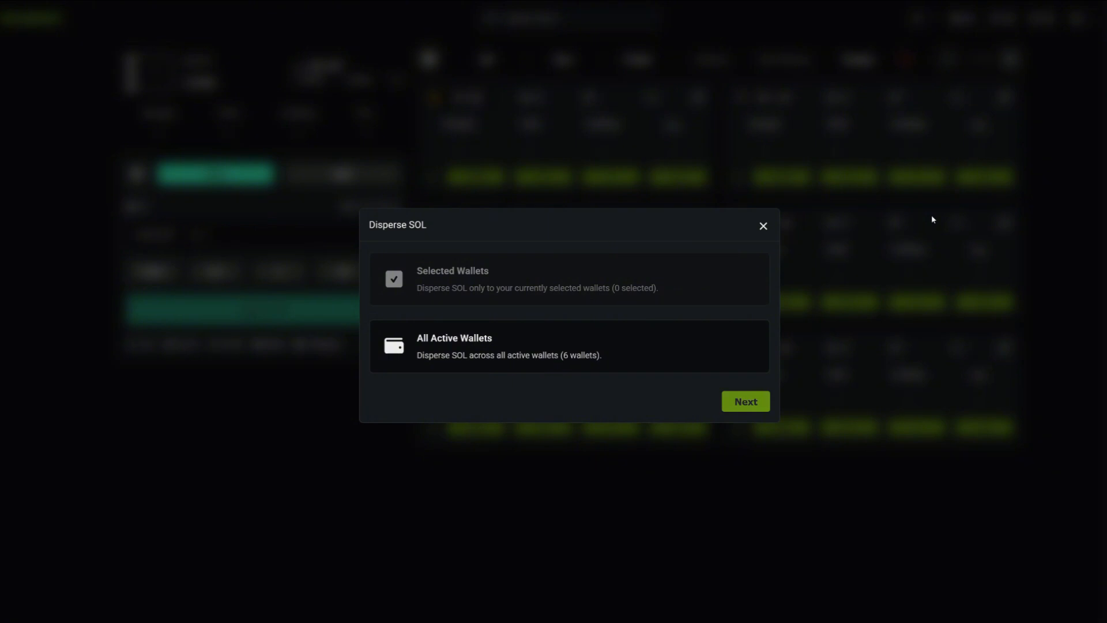
# Step: Hard-disperse 6 SOL to all active wallets with ±50% variation, accepting the risk warning
pyautogui.click(744, 401)
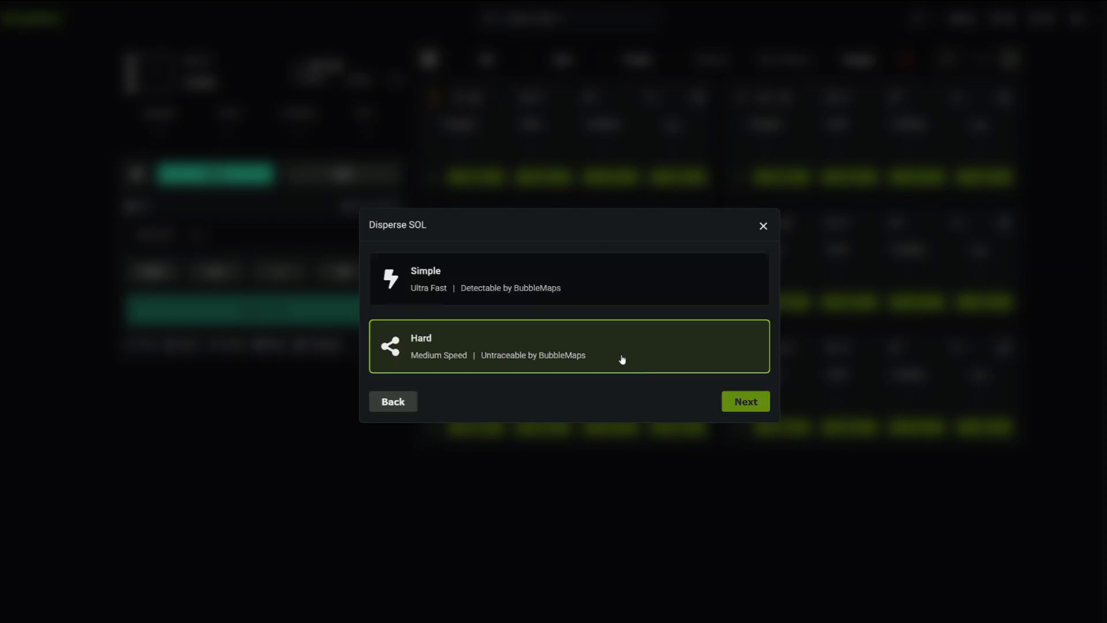
pyautogui.click(745, 401)
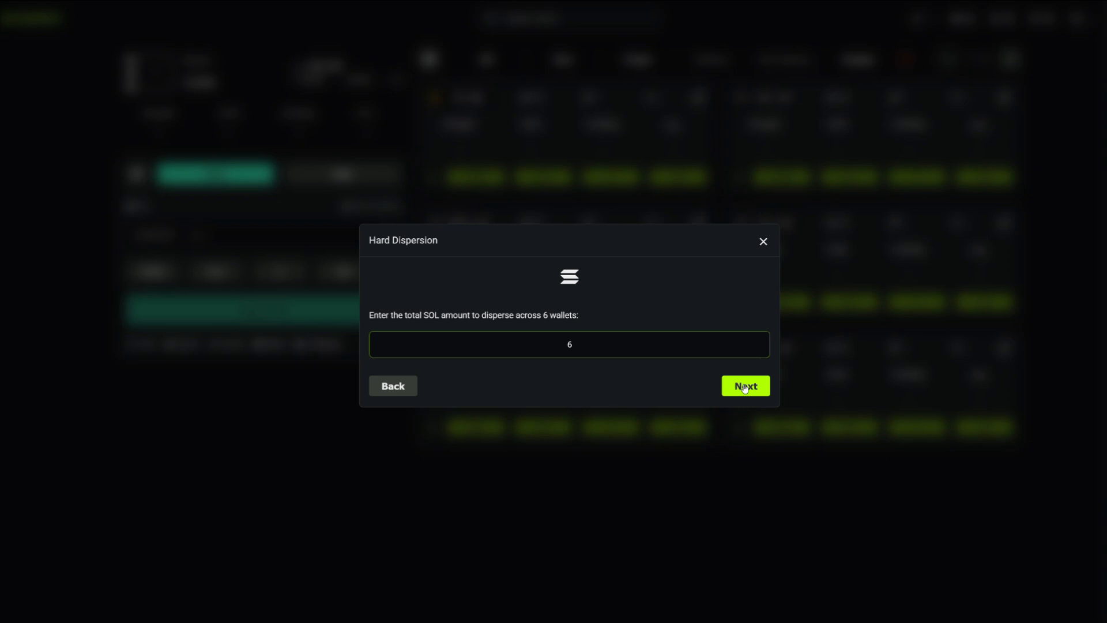
pyautogui.click(744, 385)
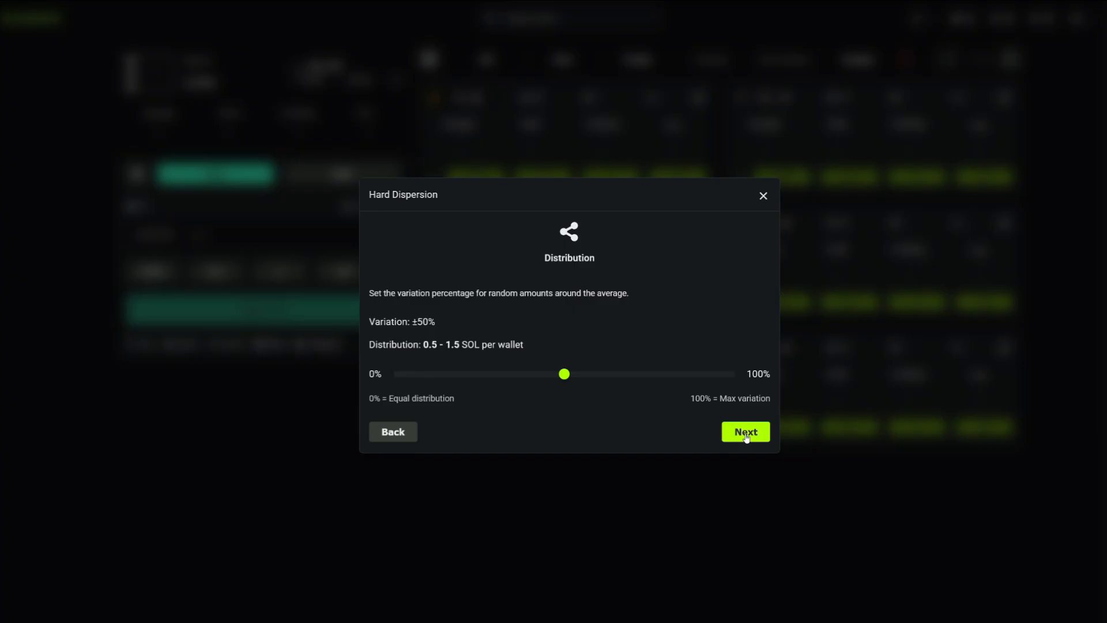
pyautogui.click(745, 431)
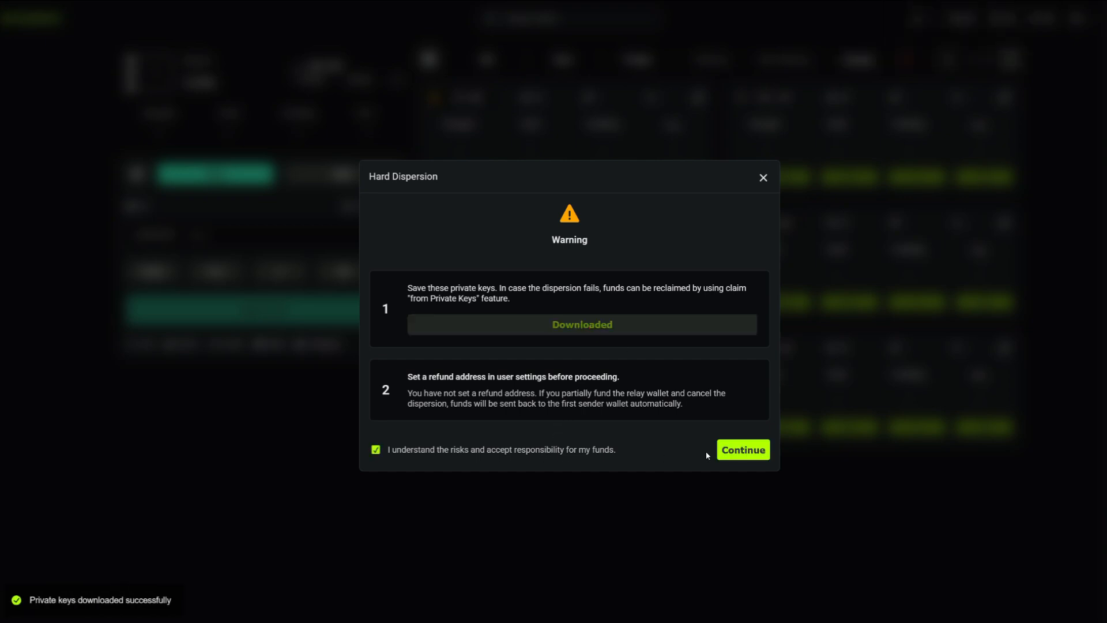
pyautogui.click(742, 449)
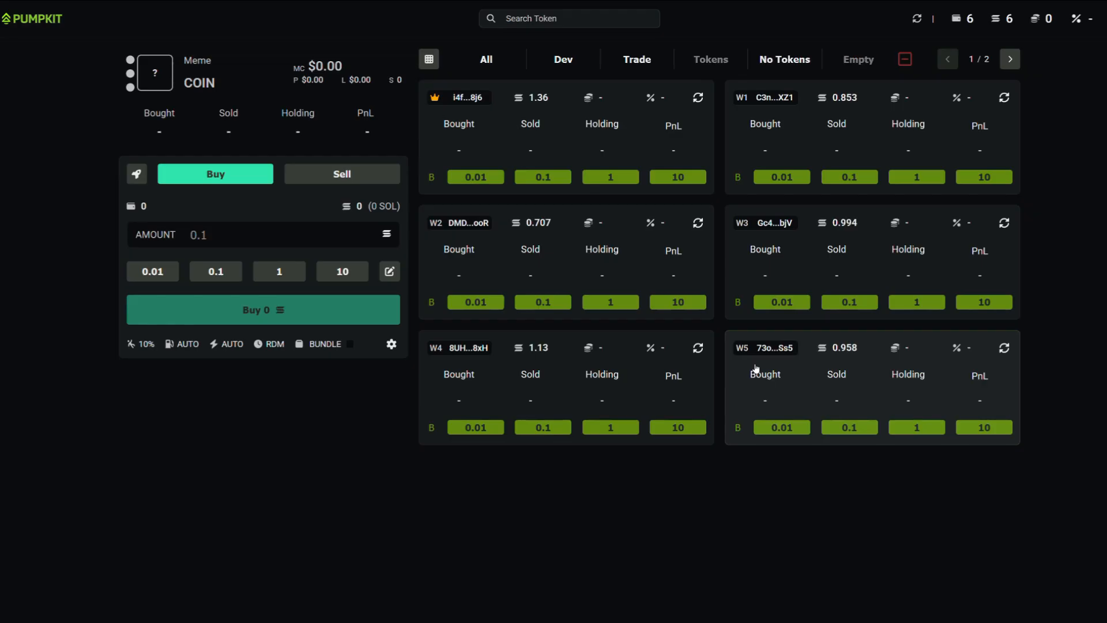
# Step: Start a new token launch form and add the pimp Pepe portrait as its image
pyautogui.click(278, 270)
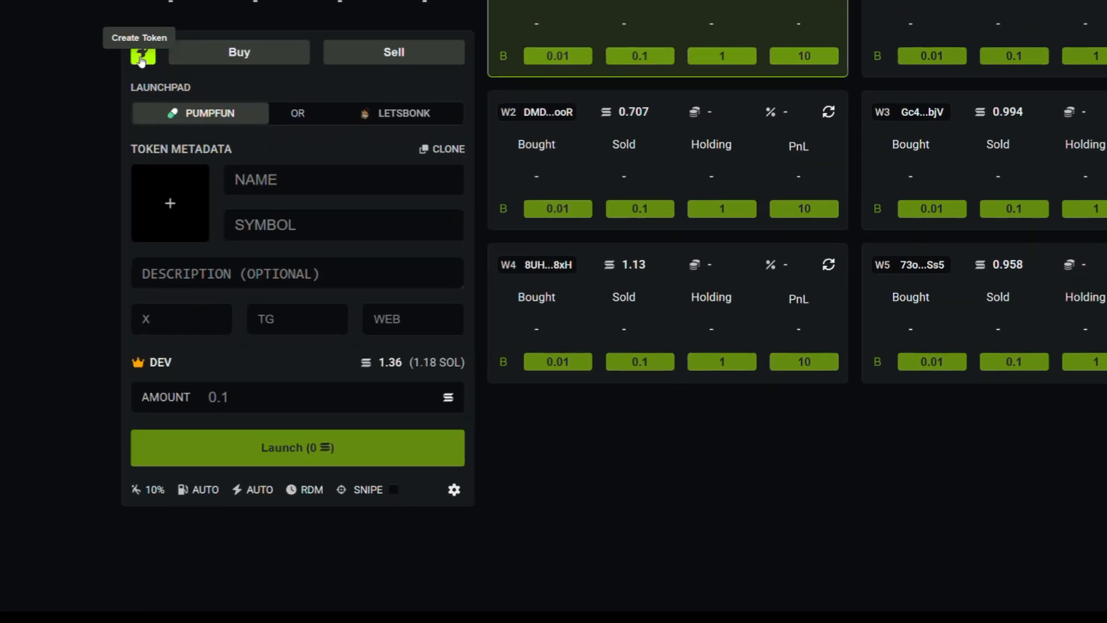
pyautogui.click(170, 204)
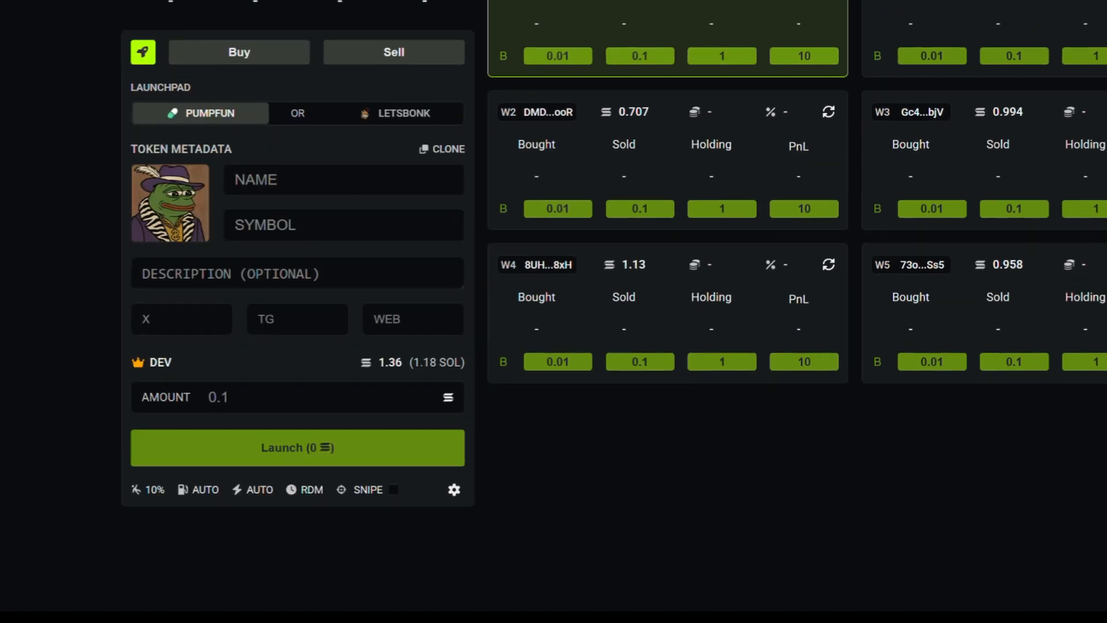
pyautogui.click(440, 148)
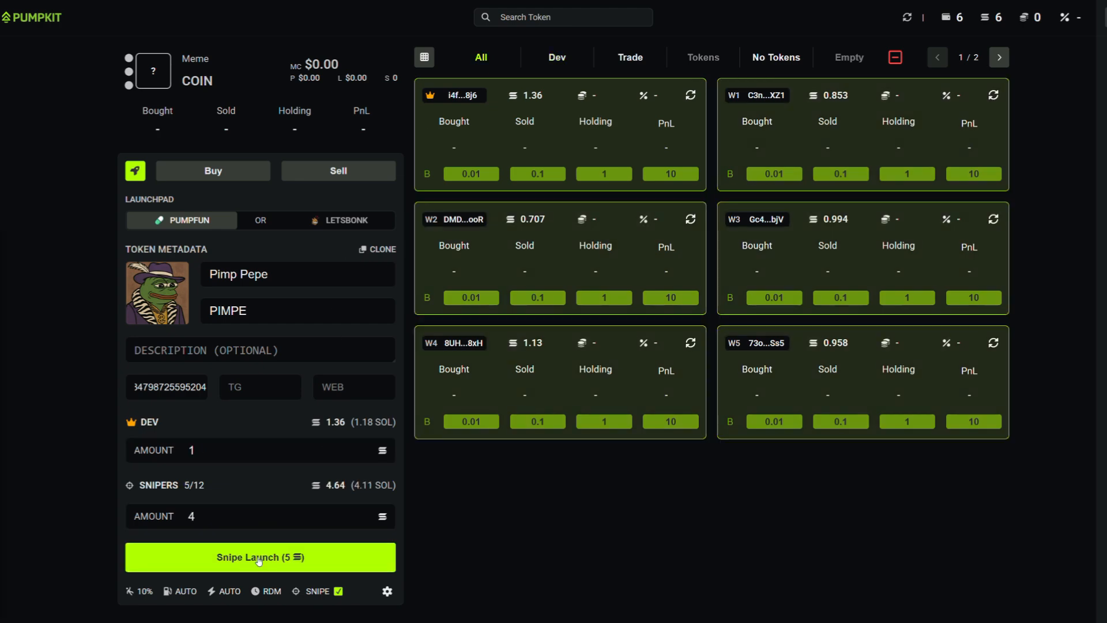
# Step: Snipe-launch PIMPE with a 1 SOL dev buy and 4 SOL of sniper buys
pyautogui.click(259, 557)
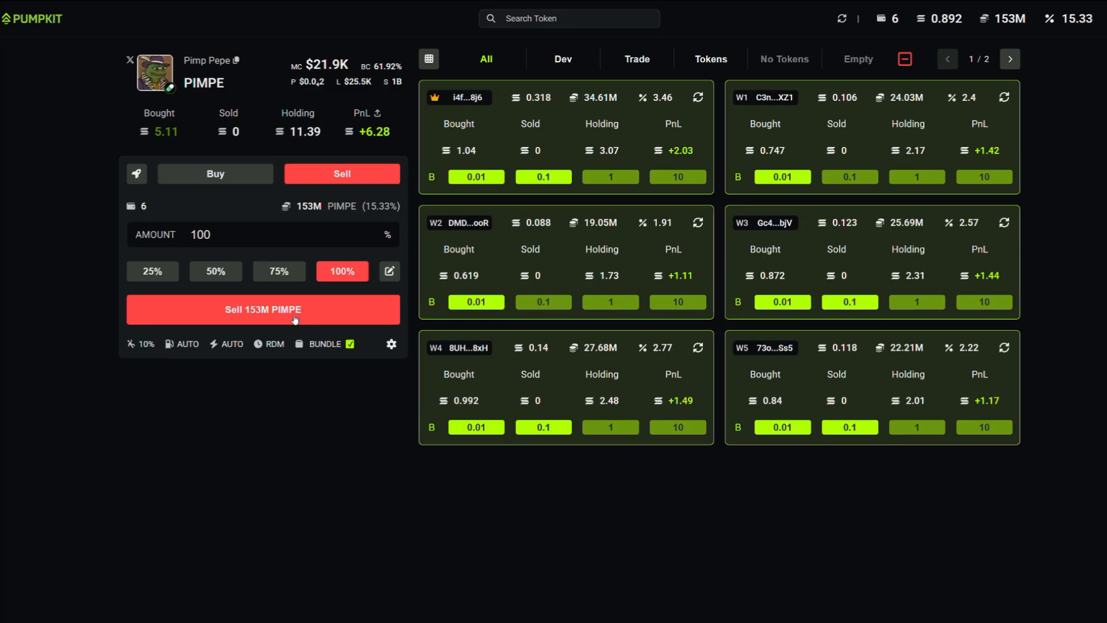
# Step: Sell all 153M PIMPE, show the PnL card in USD (+$1,445.28), and scroll the landing page
pyautogui.click(263, 310)
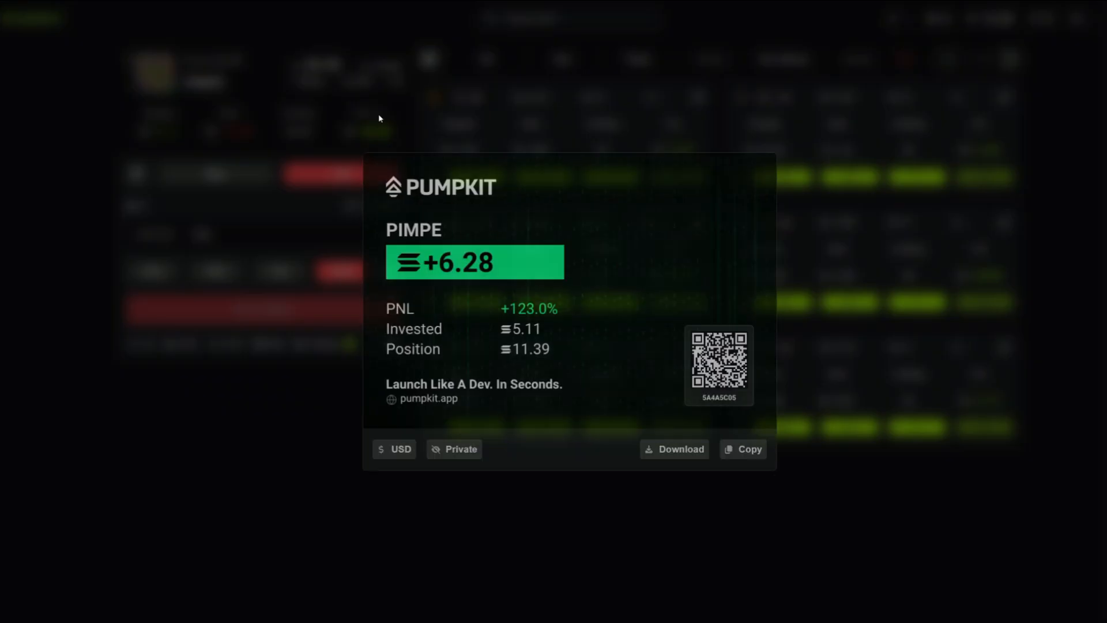
pyautogui.click(393, 449)
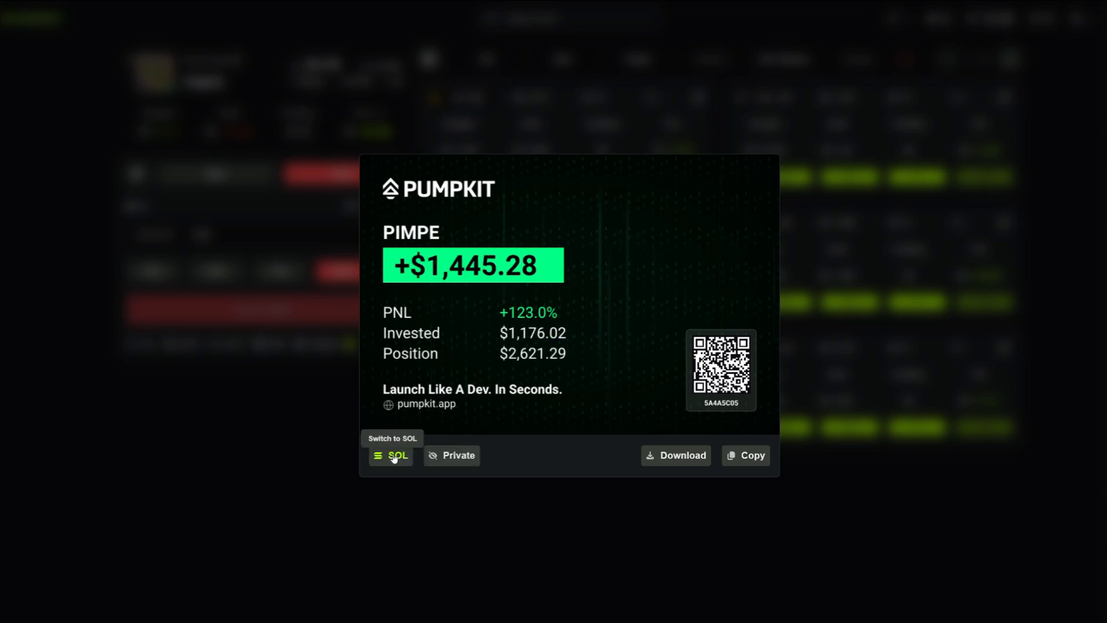
pyautogui.moveTo(394, 457)
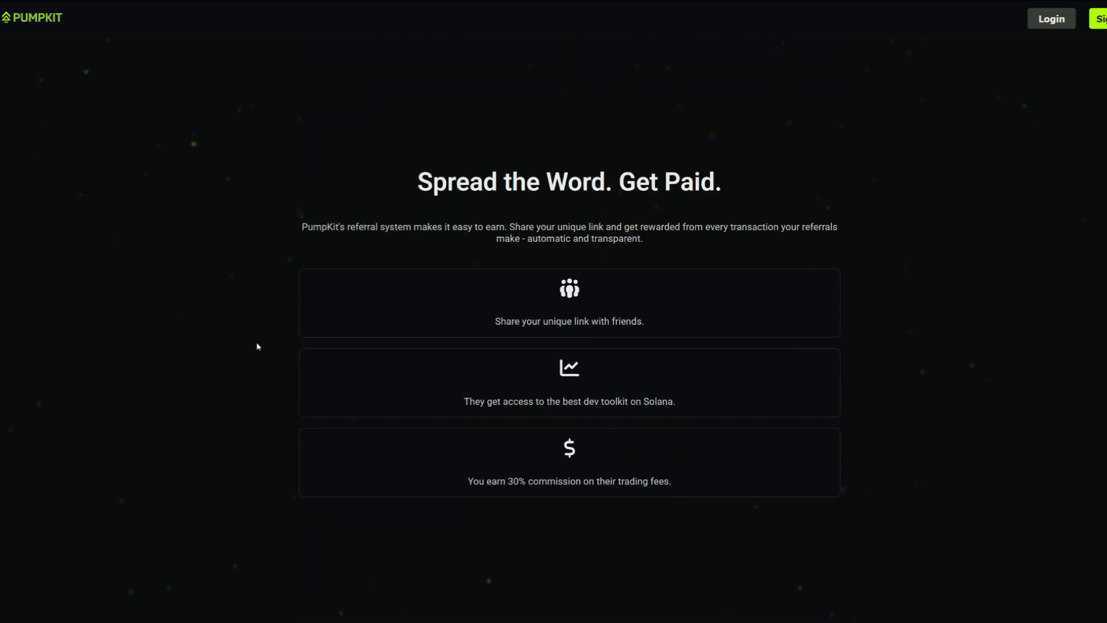
pyautogui.scroll(-3)
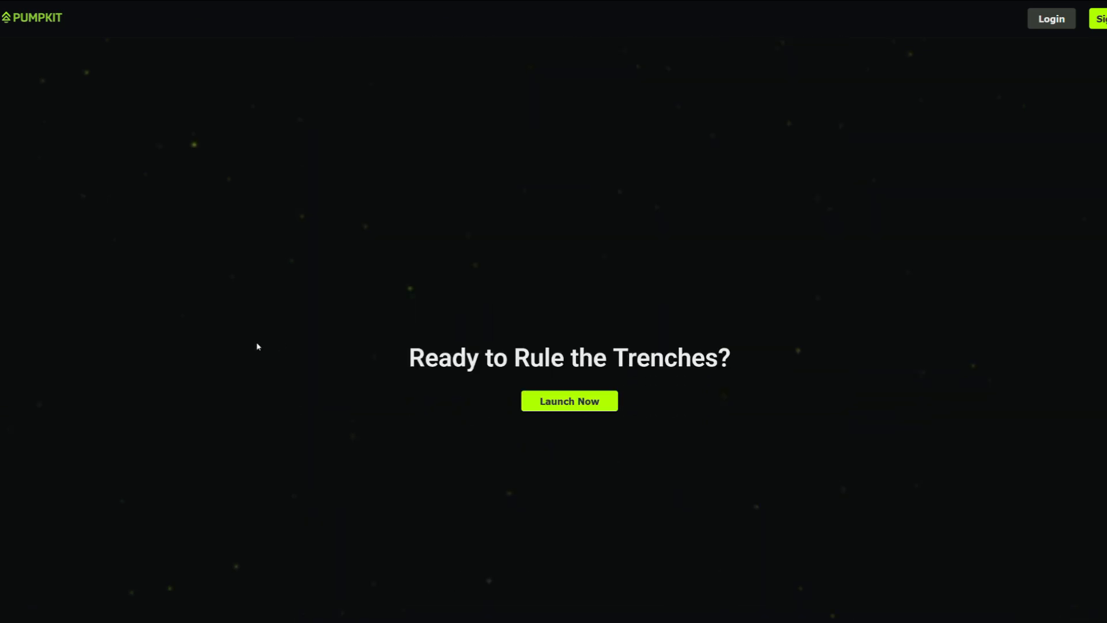